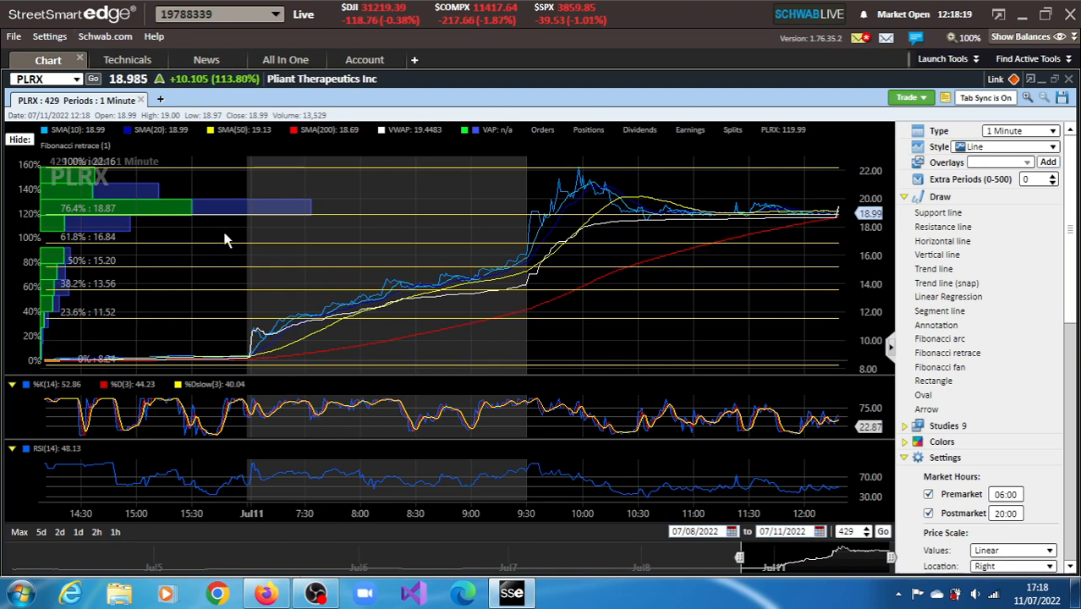
Step: Read the PLRX trial-results news headline, then view the PLRX quote and market depth book
left_click(205, 59)
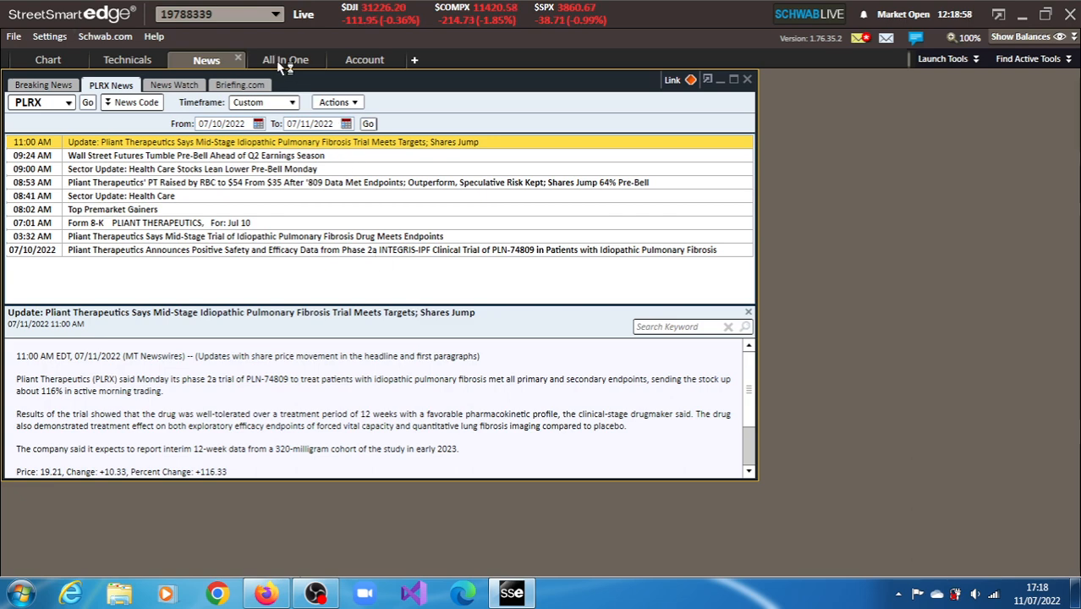
left_click(285, 59)
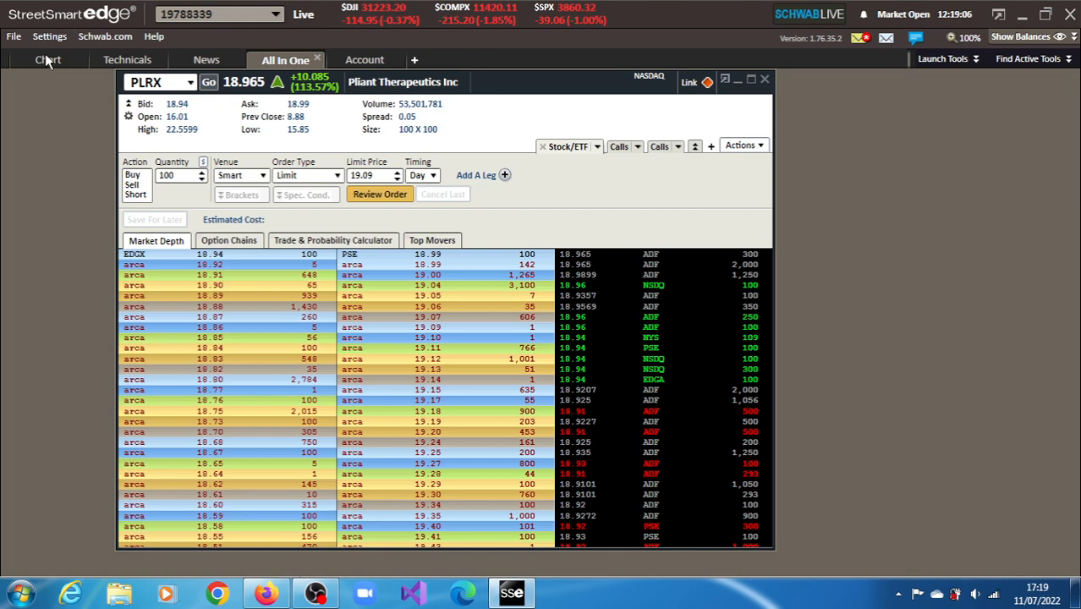
Step: Review the PLRX Volume Spike alert (2,764.59% above 10-day average) on Schwab Trade Source
left_click(48, 59)
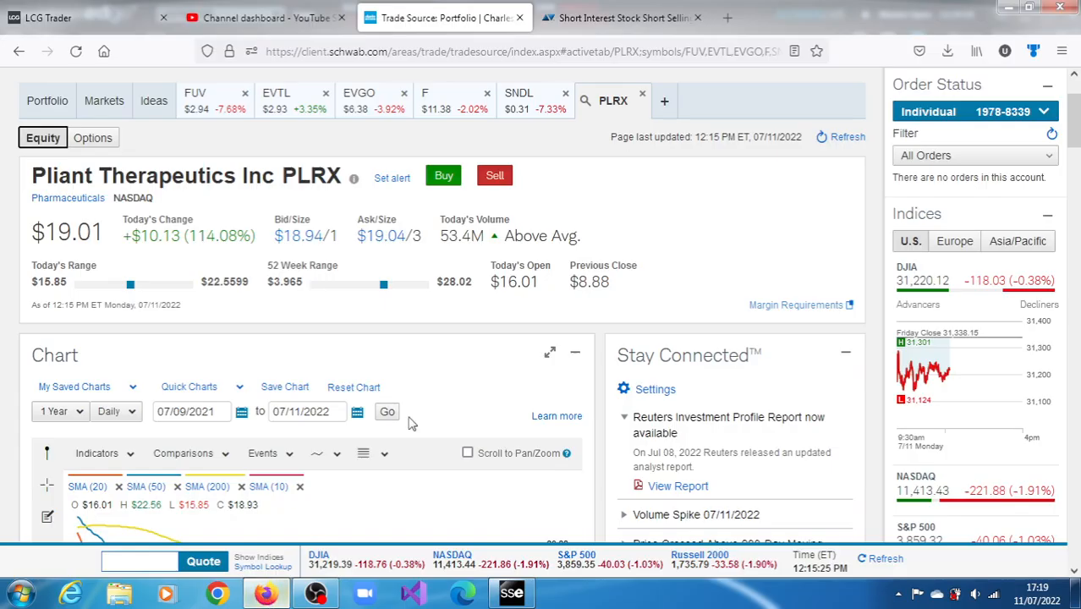
scroll("down", 3)
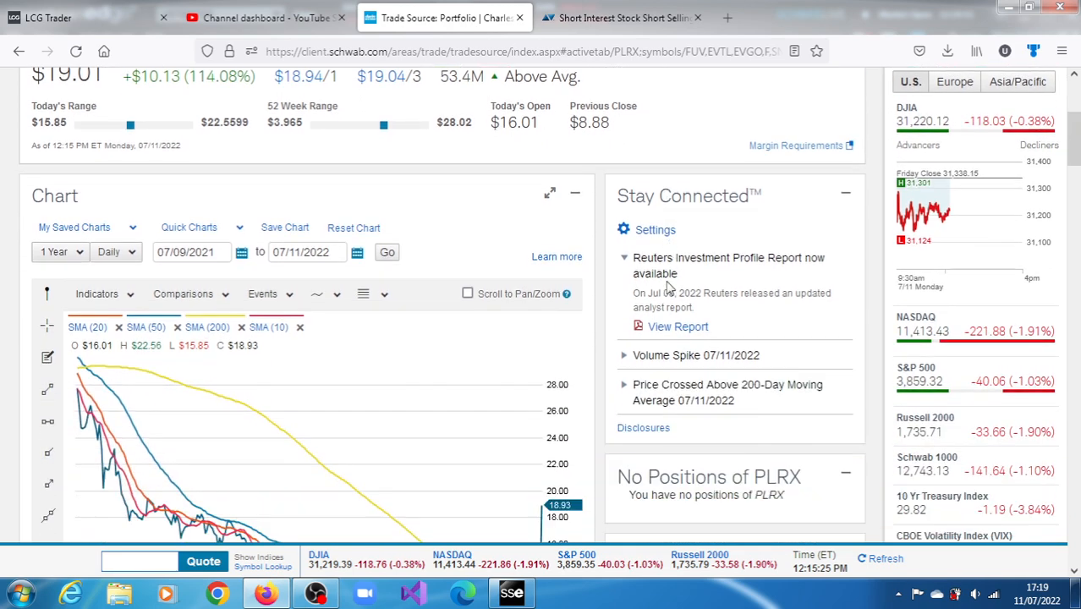
scroll("down", 3)
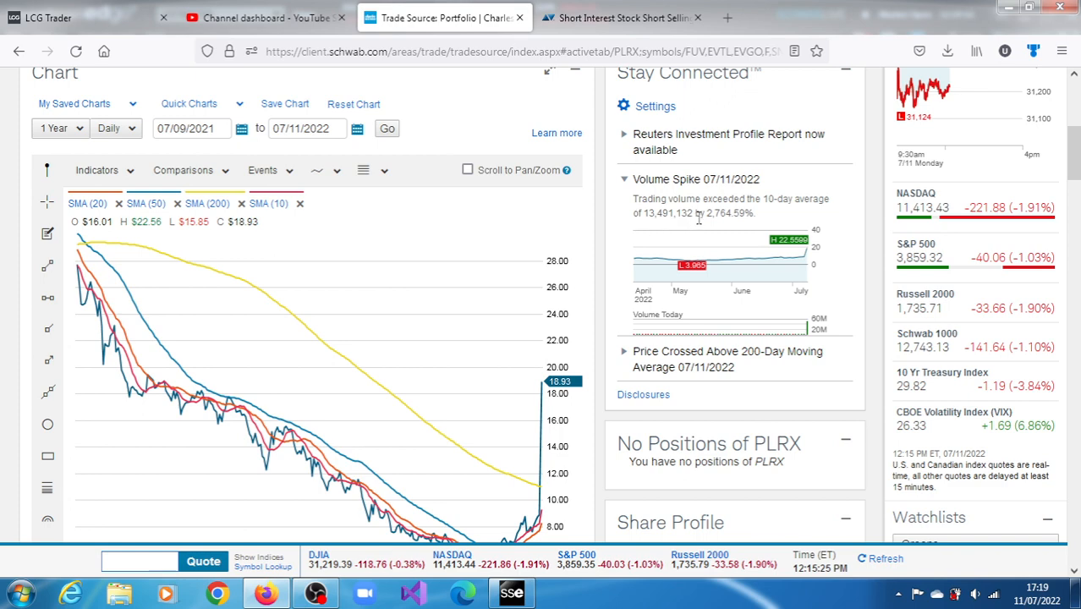
mouse_move(641, 194)
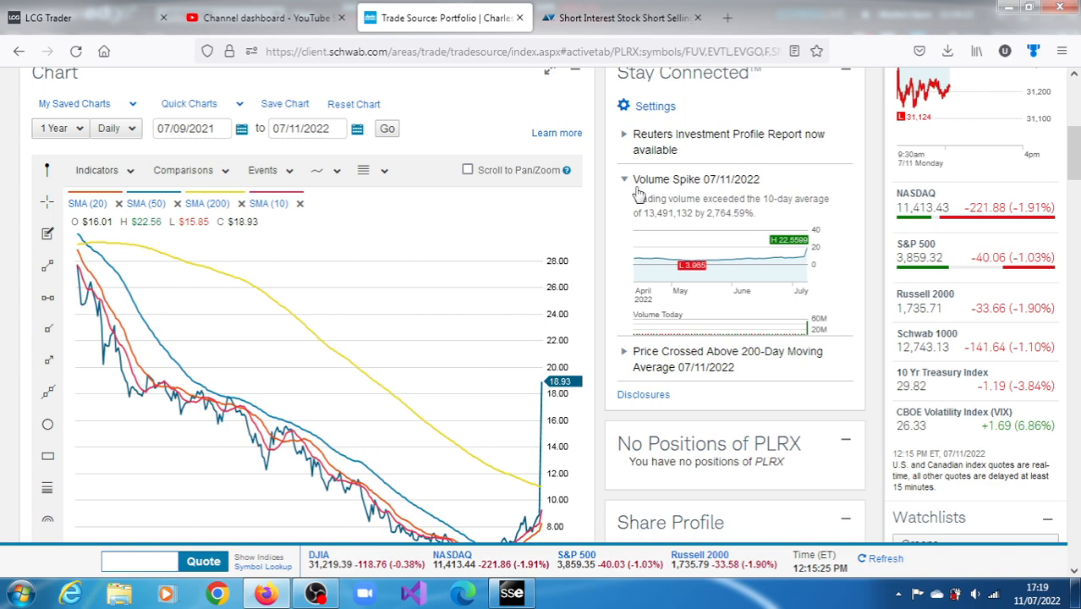
mouse_move(565, 261)
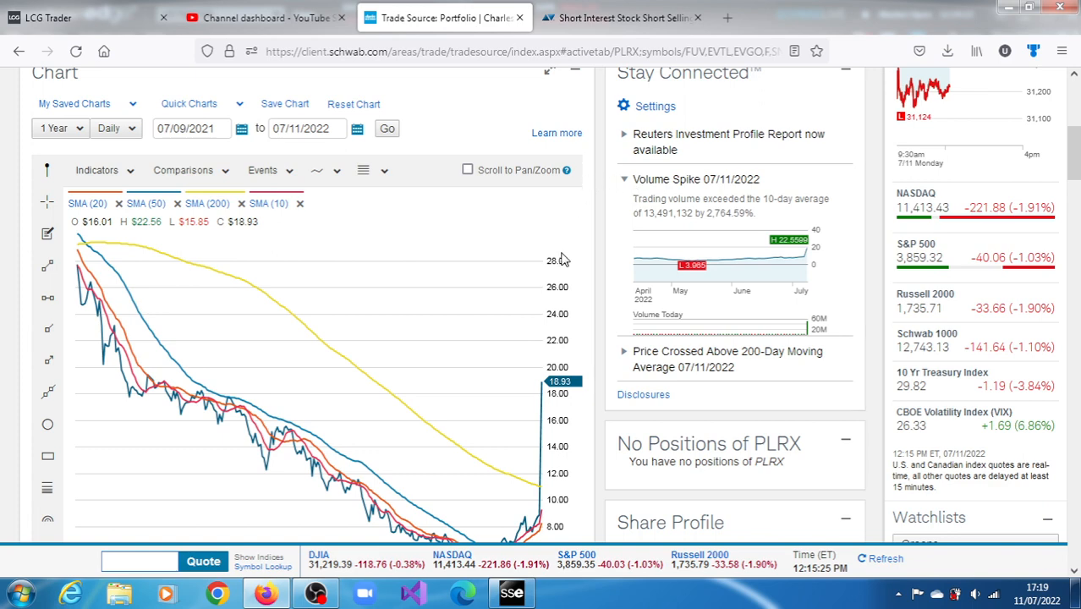
left_click(511, 592)
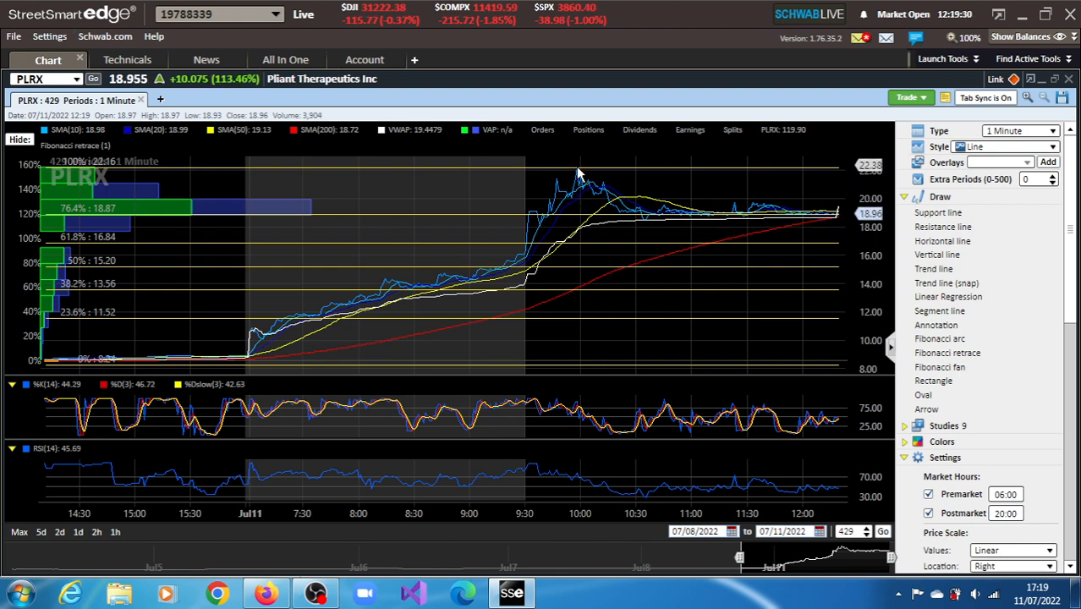
mouse_move(662, 232)
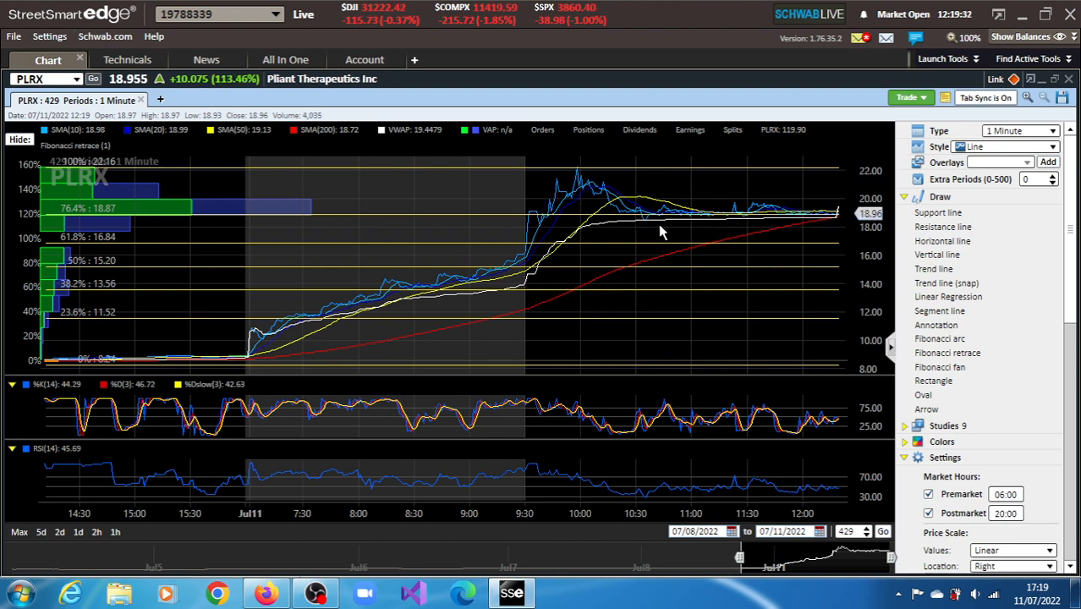
mouse_move(647, 241)
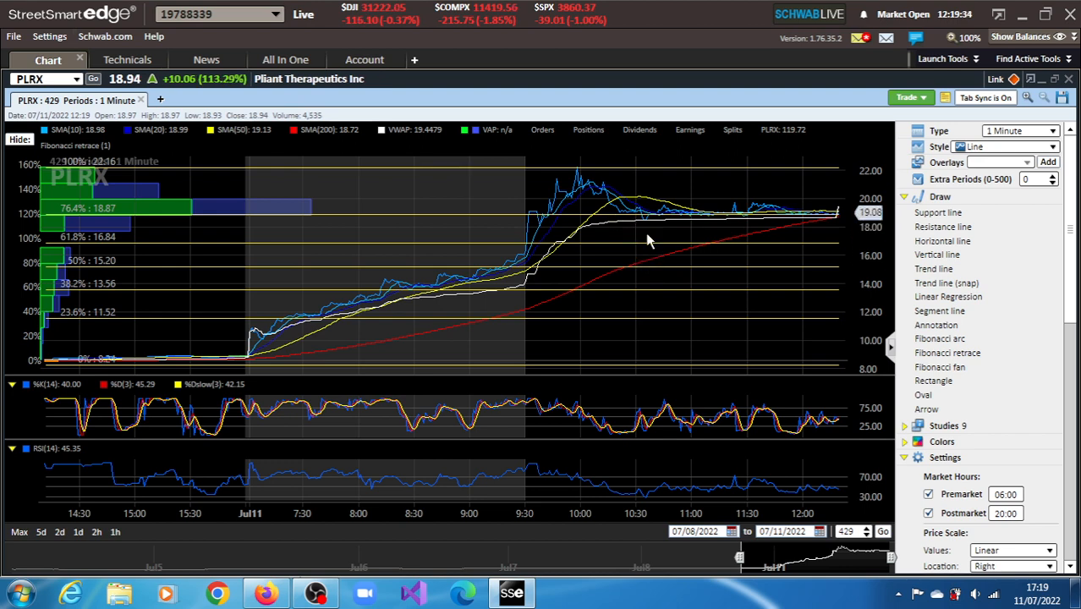
mouse_move(689, 254)
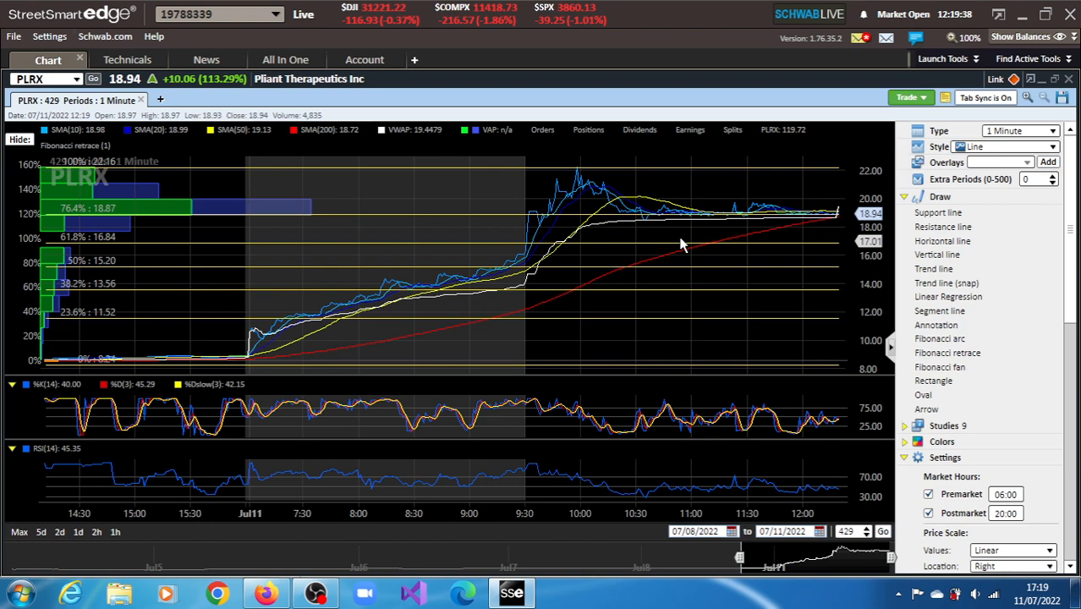
mouse_move(626, 226)
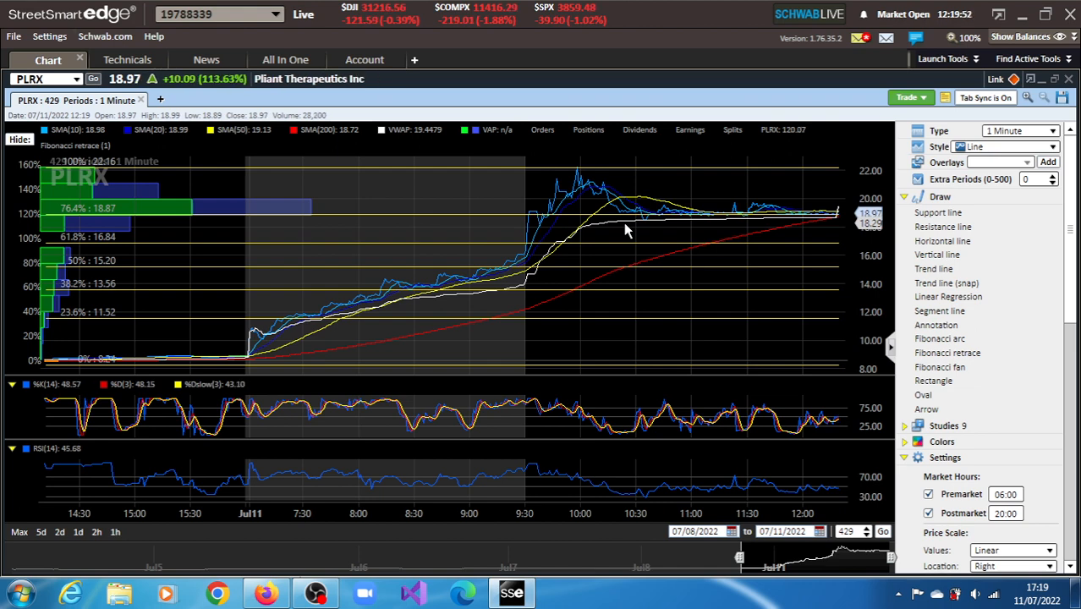
mouse_move(614, 173)
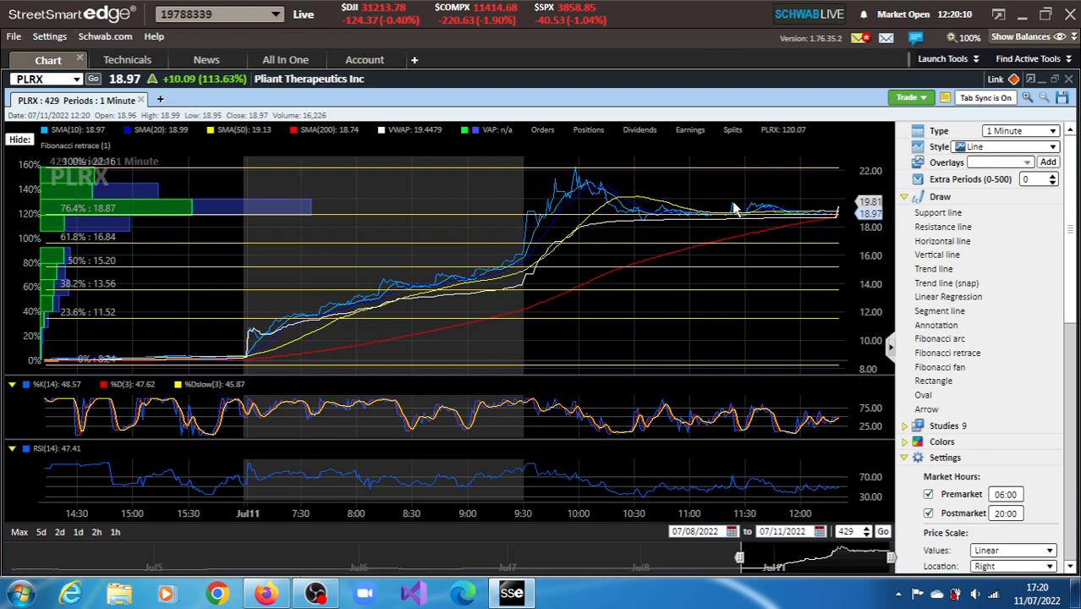
mouse_move(761, 214)
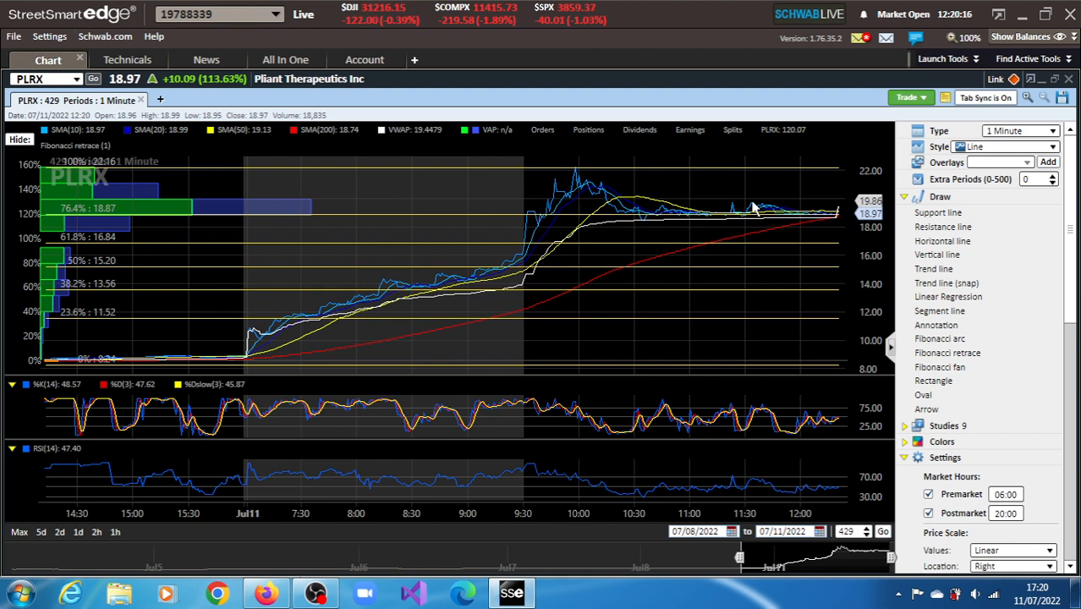
mouse_move(745, 224)
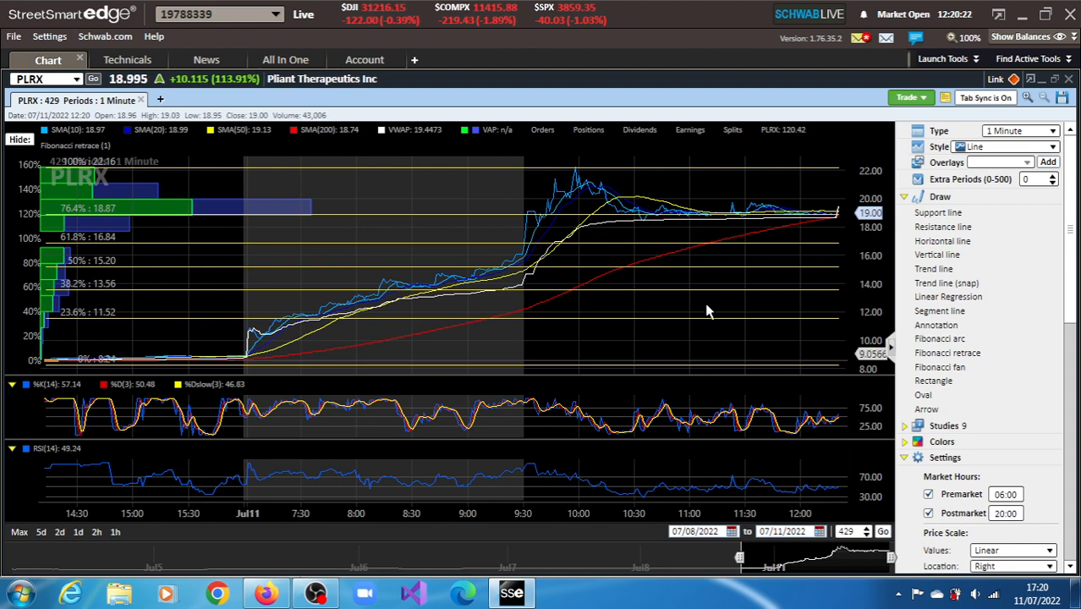
mouse_move(812, 244)
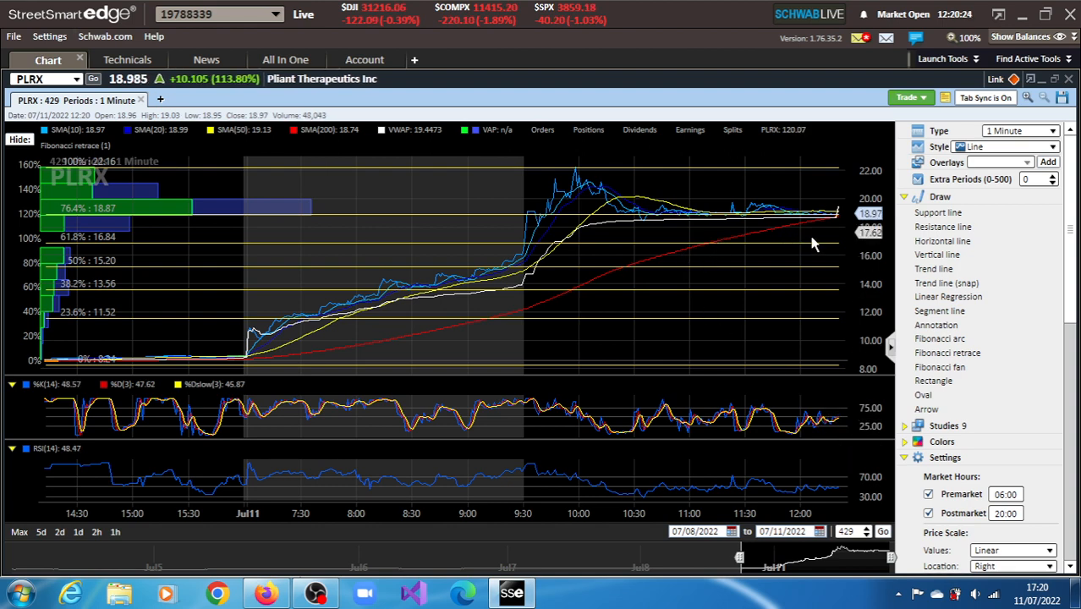
mouse_move(818, 238)
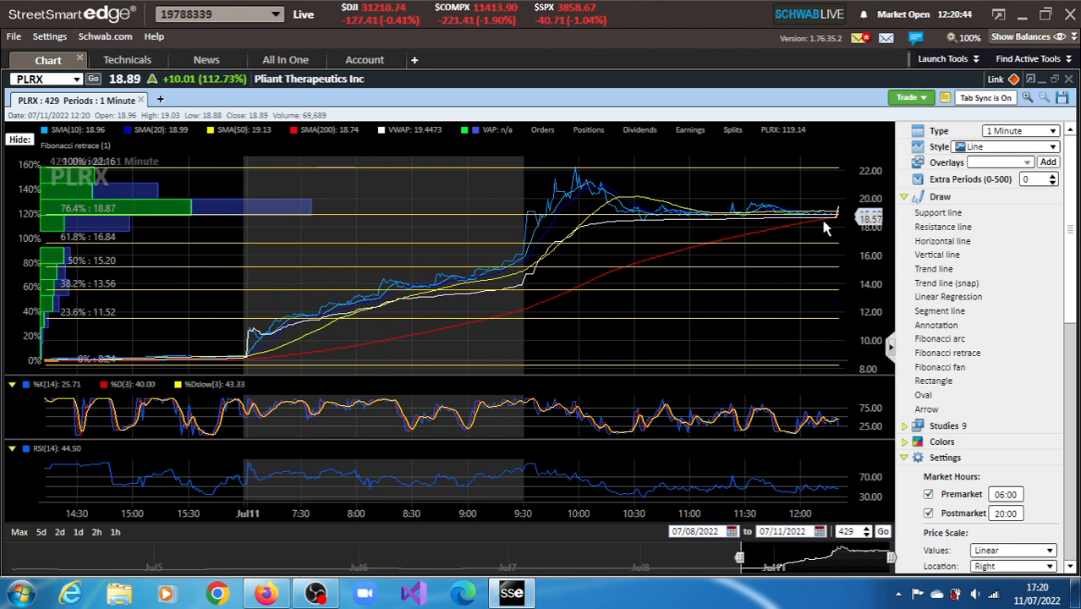
mouse_move(782, 258)
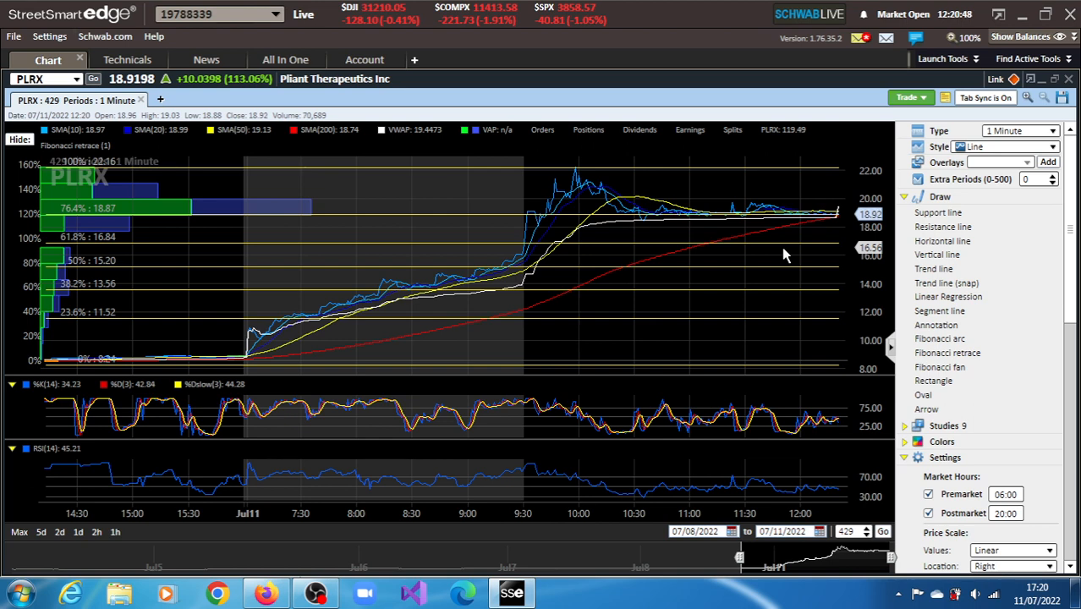
mouse_move(778, 281)
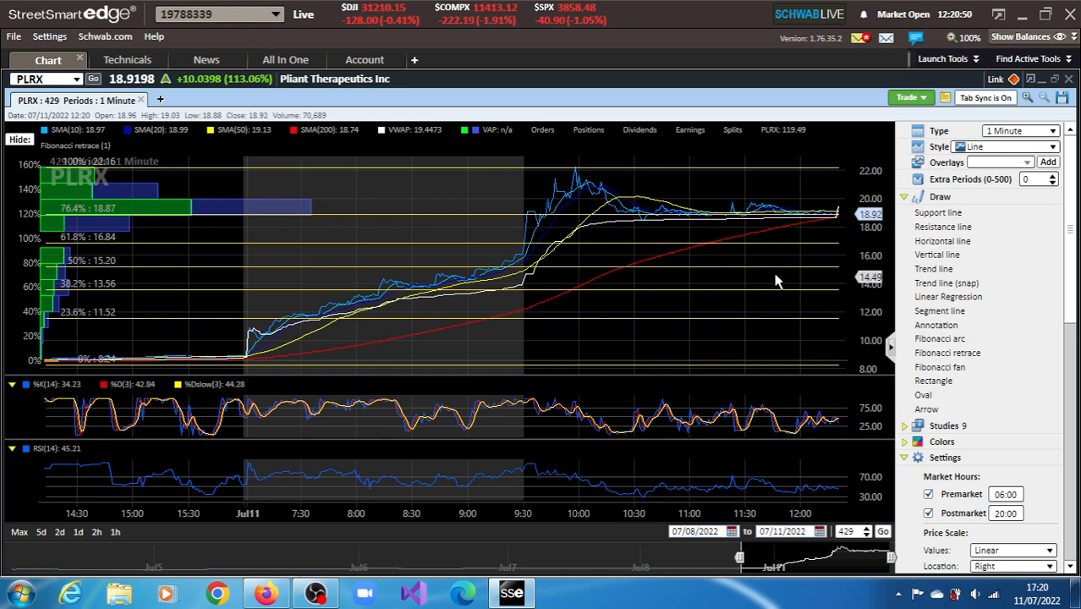
mouse_move(803, 240)
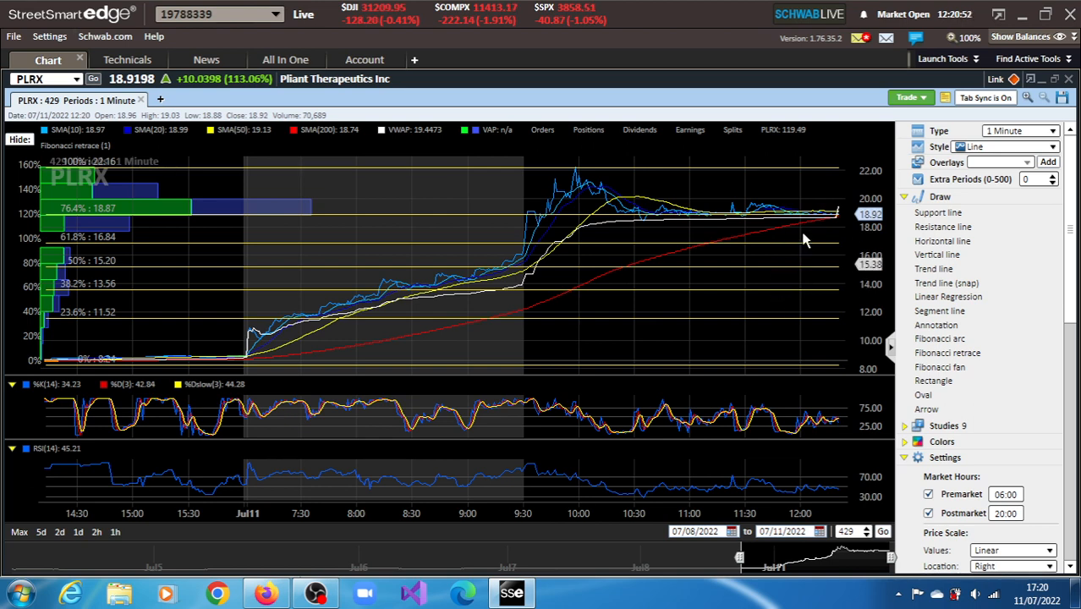
Step: Open the chart Type dropdown over the 1-minute PLRX Fibonacci chart
left_click(1051, 130)
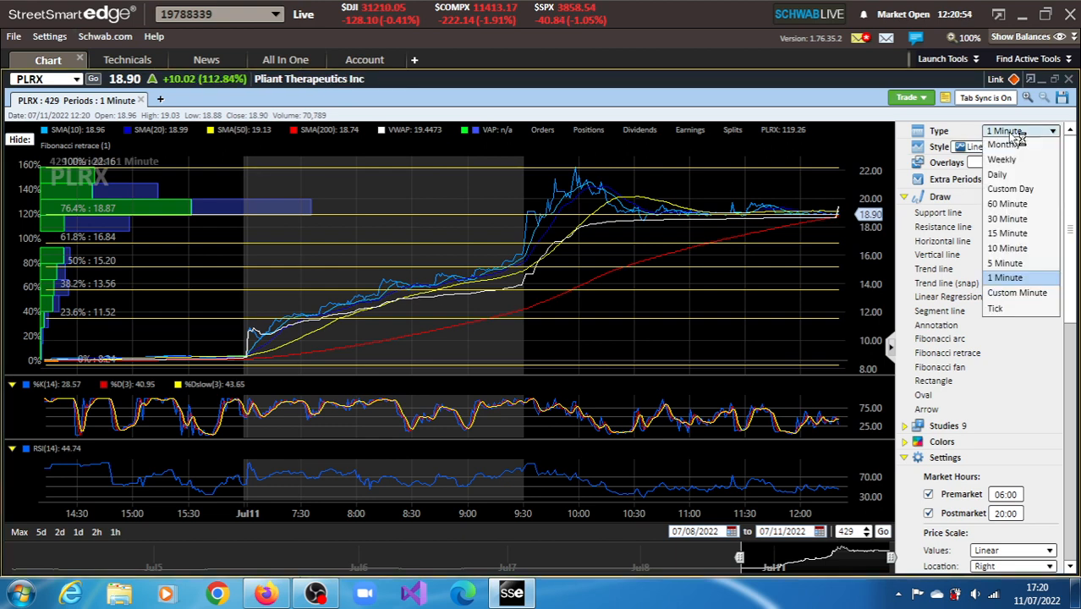
Step: Switch the PLRX chart to Daily bars and reopen the interval dropdown
left_click(1005, 277)
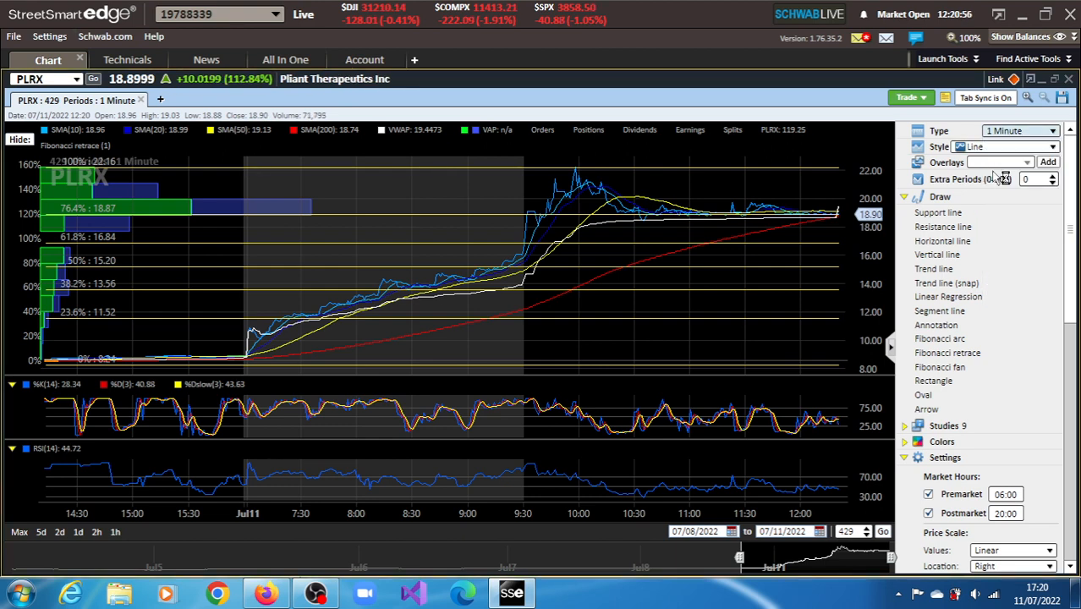
mouse_move(786, 187)
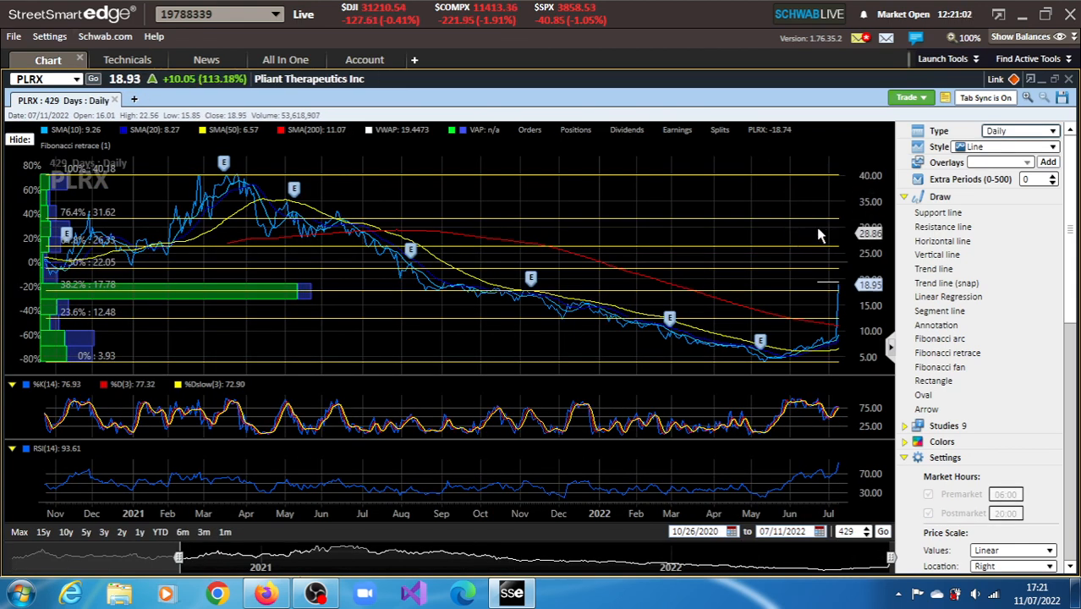
mouse_move(837, 181)
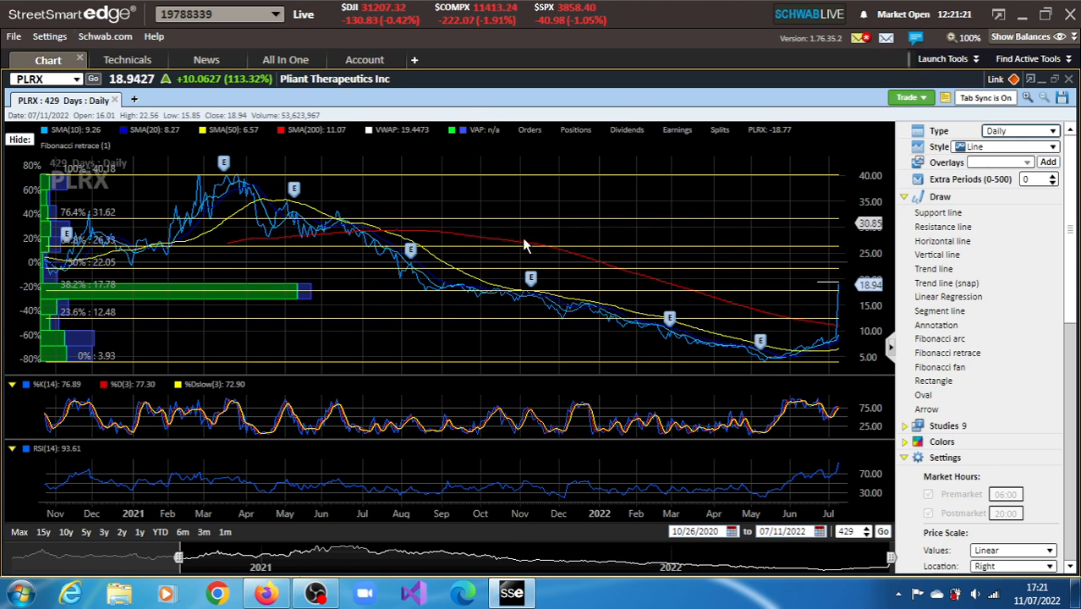
mouse_move(793, 148)
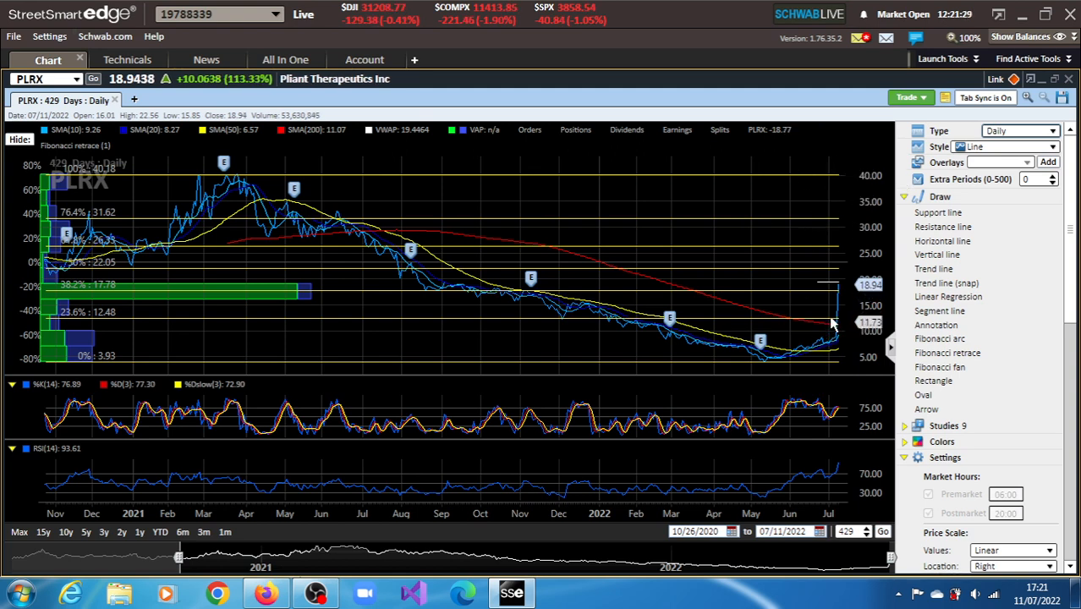
mouse_move(838, 305)
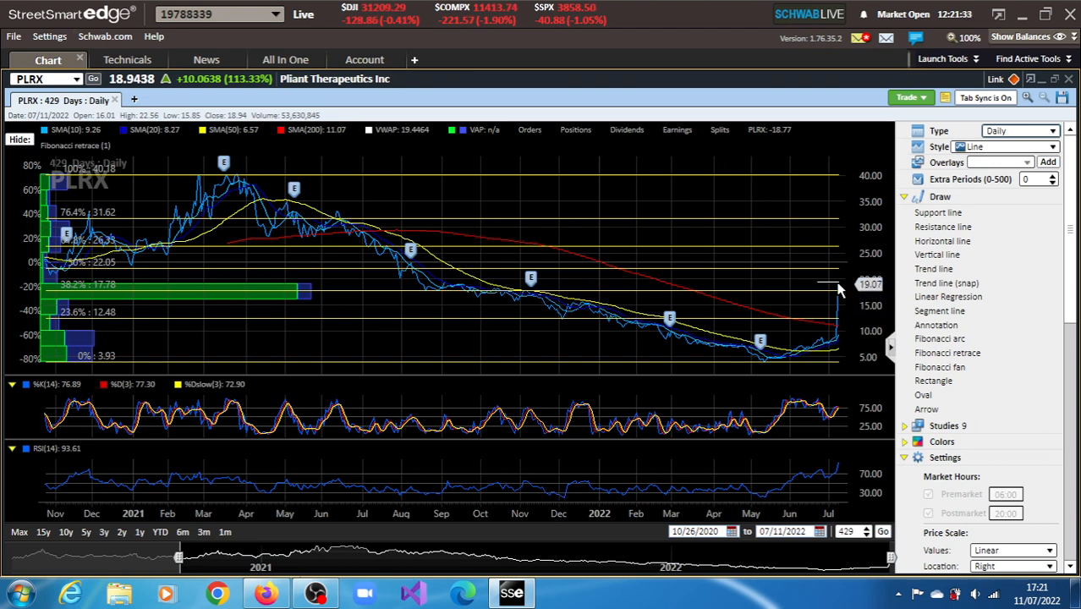
mouse_move(837, 288)
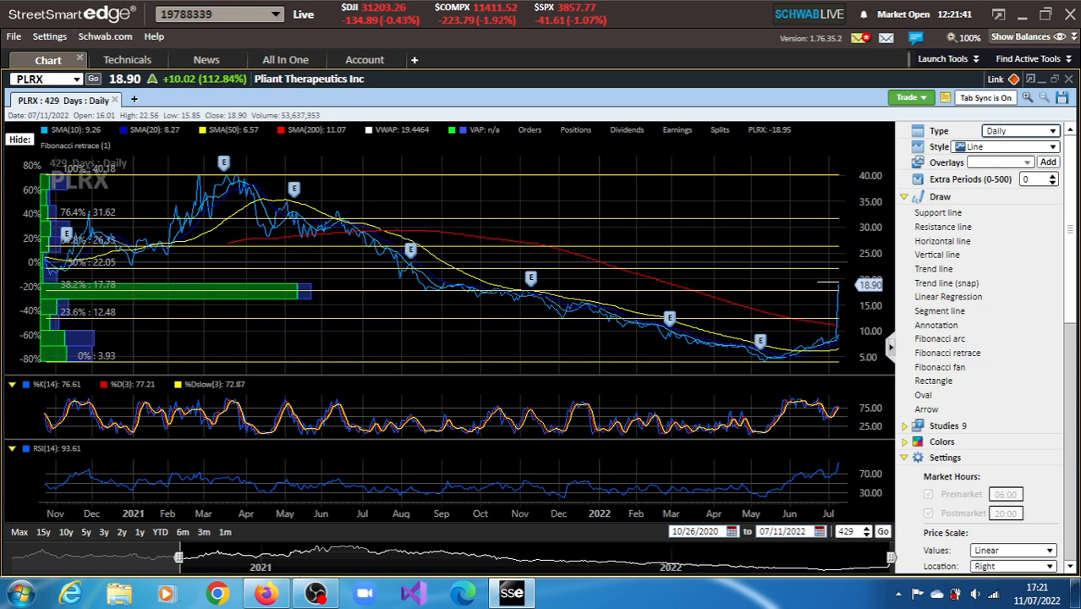
left_click(1046, 130)
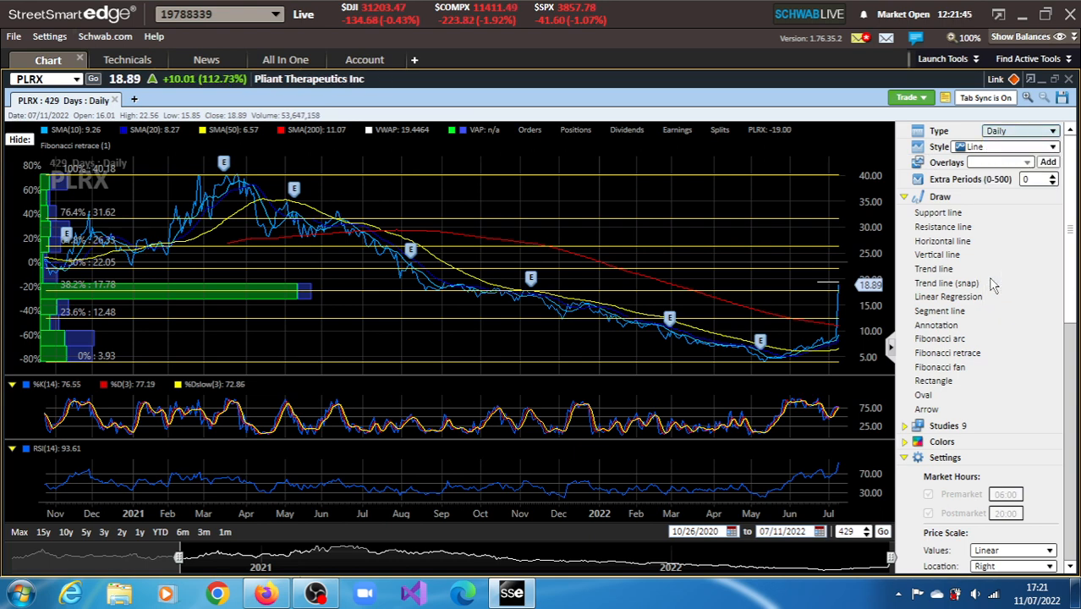
Step: Return the PLRX chart to 1 Minute bars, Fibonacci levels 8.24 to 22.16
left_click(1019, 131)
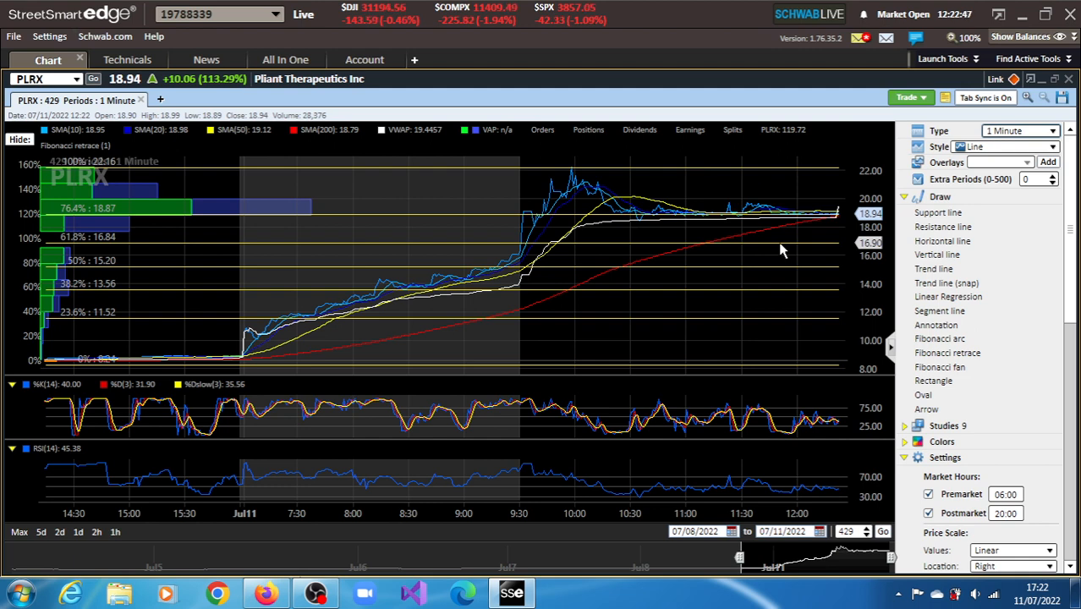
mouse_move(768, 250)
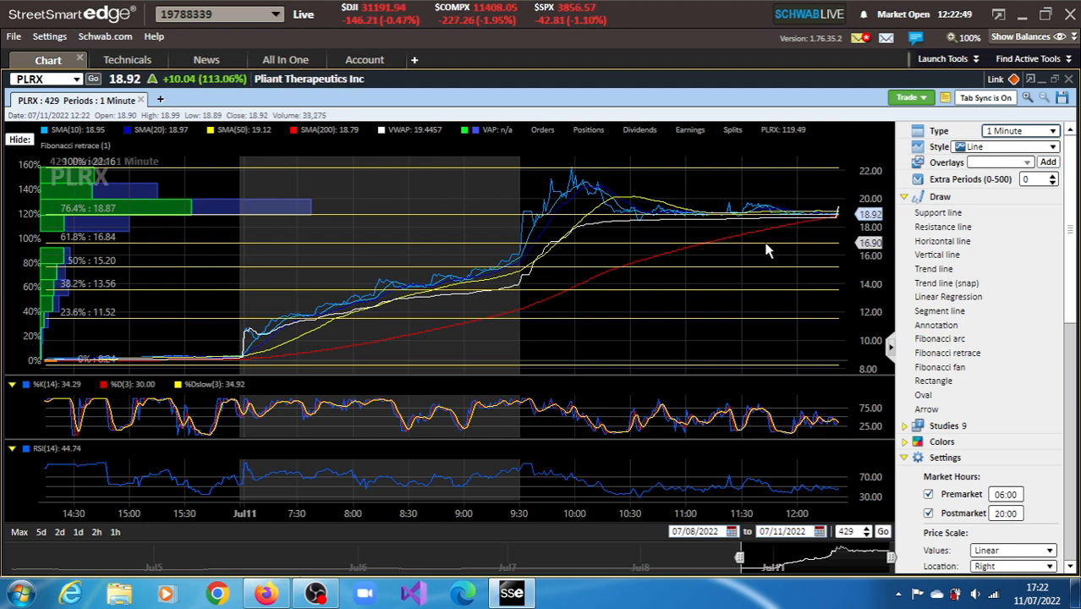
mouse_move(753, 255)
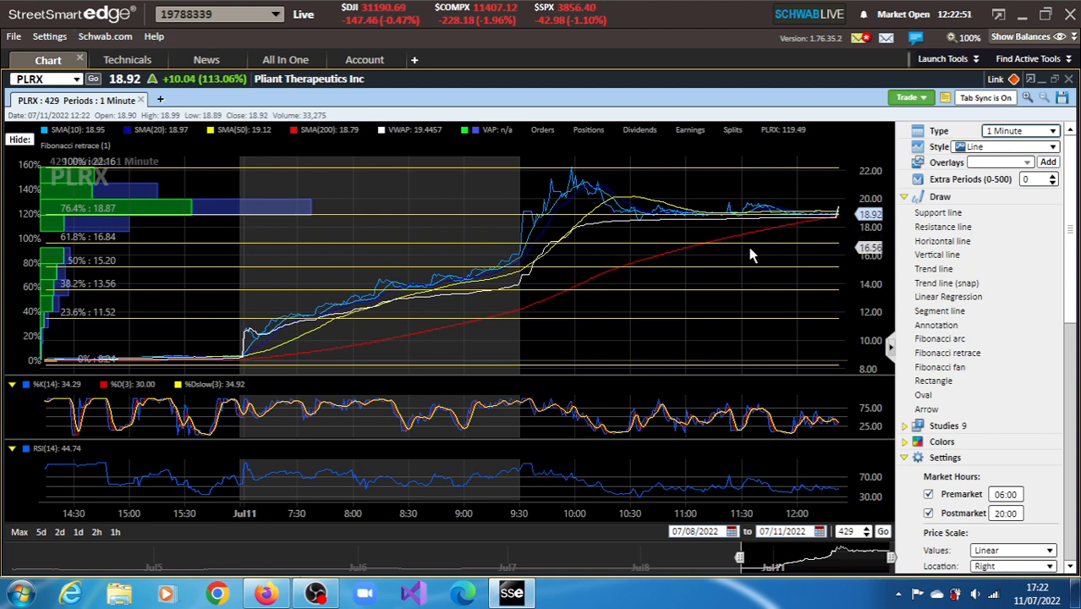